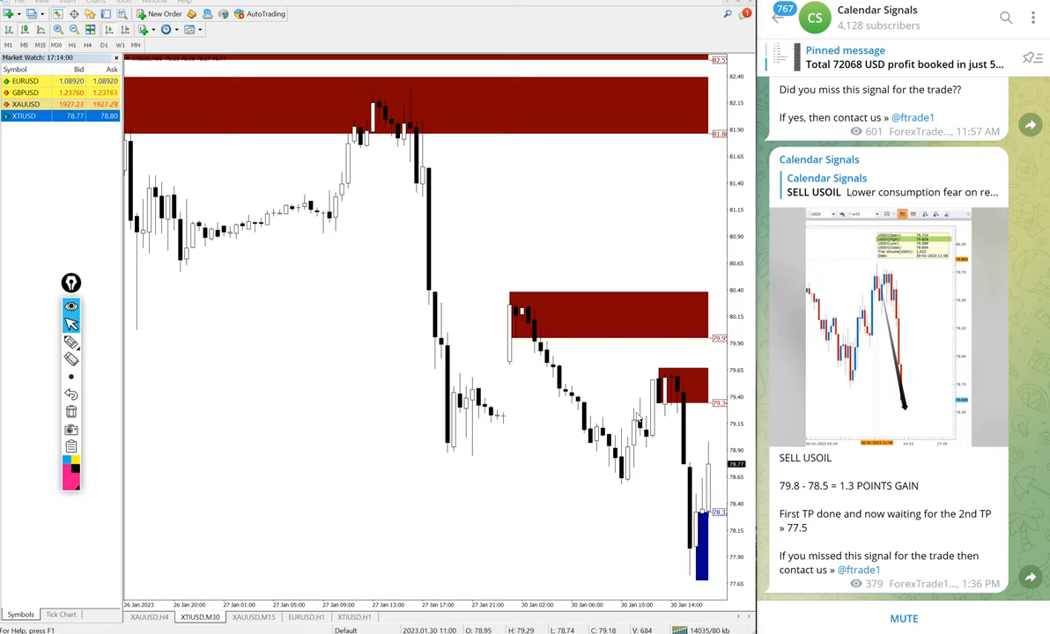
{"action": "mouse_move", "coordinate": [1038, 344]}
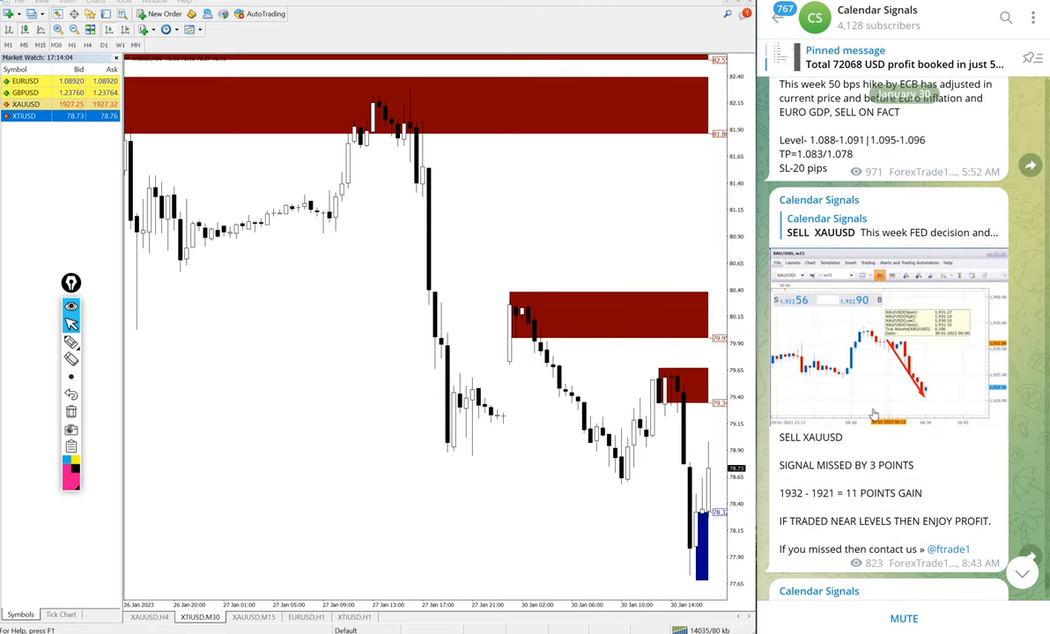
- Scroll to the January 30 sell signals and open the Calendar Signals channel info
{"action": "scroll", "scroll_direction": "down", "scroll_amount": 3}
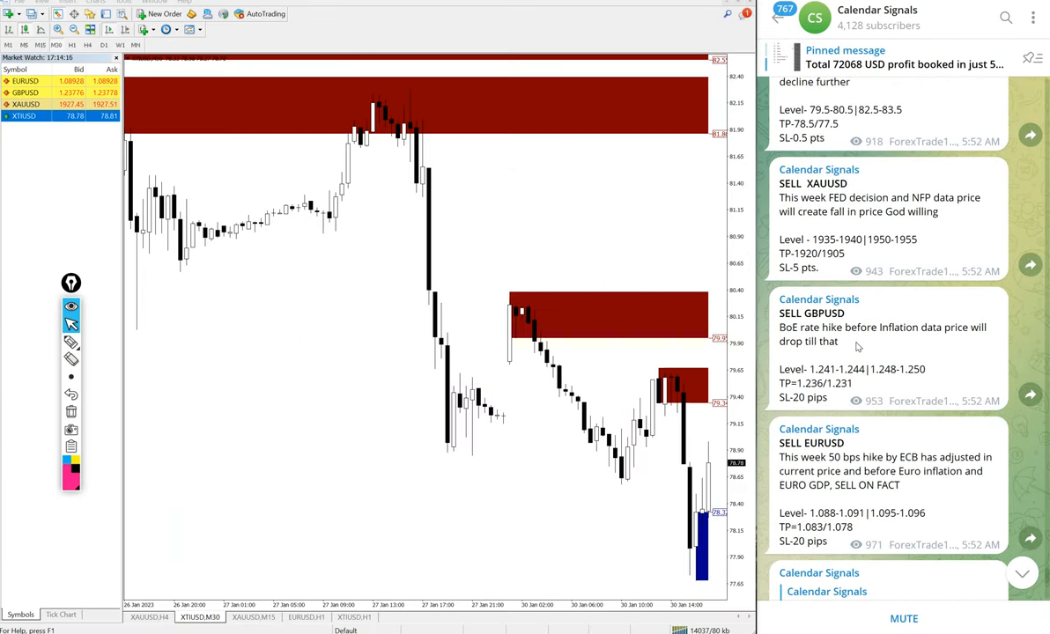
{"action": "left_click", "coordinate": [896, 11]}
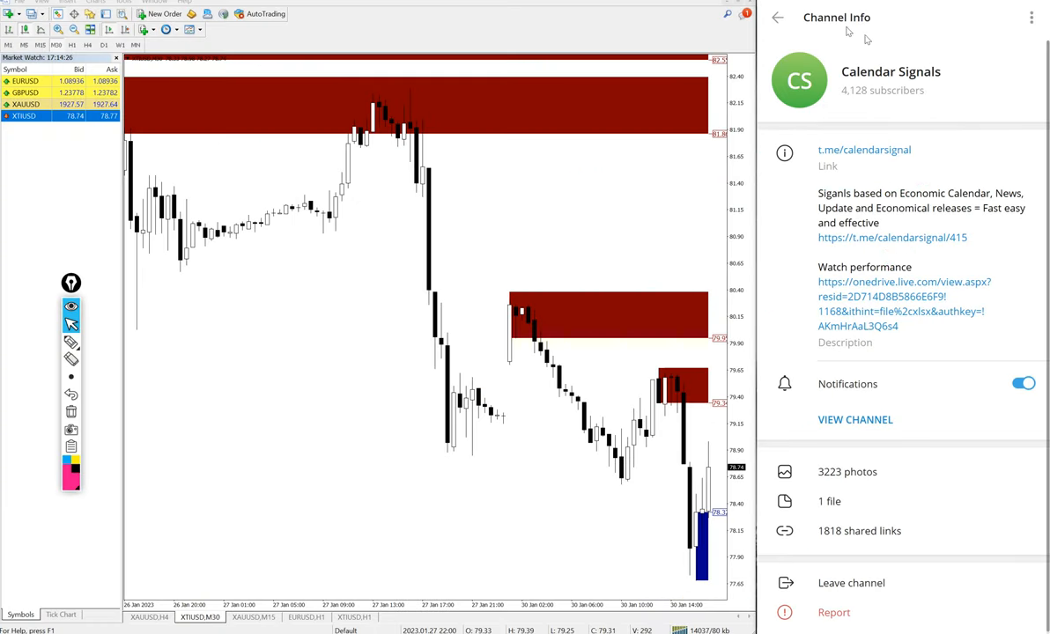
- Close the Channel Info panel and return to the Calendar Signals chat feed
{"action": "left_click", "coordinate": [777, 18]}
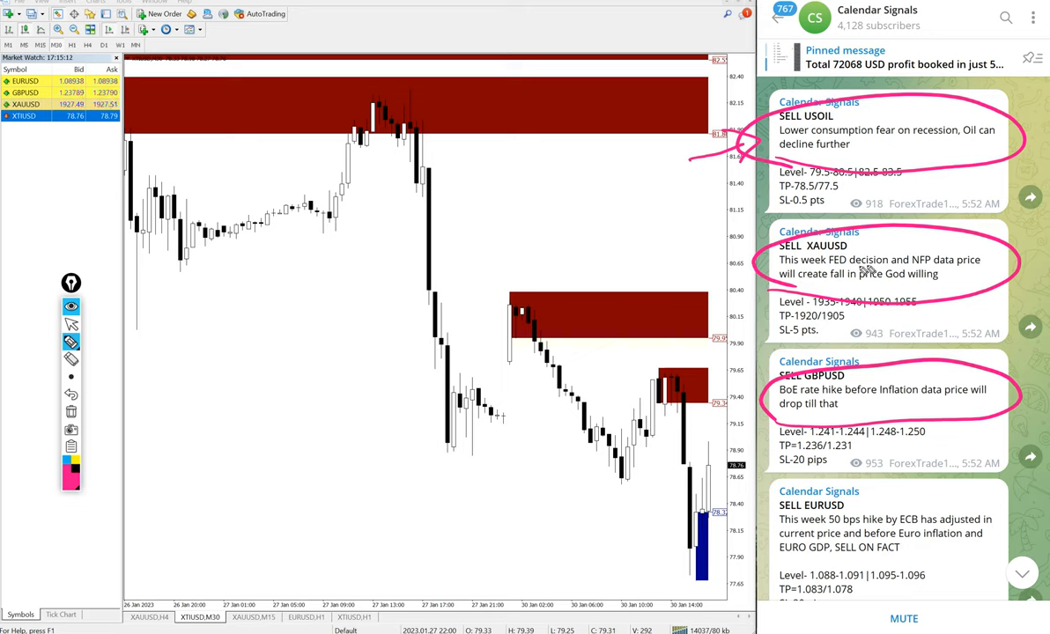
{"action": "mouse_move", "coordinate": [830, 286]}
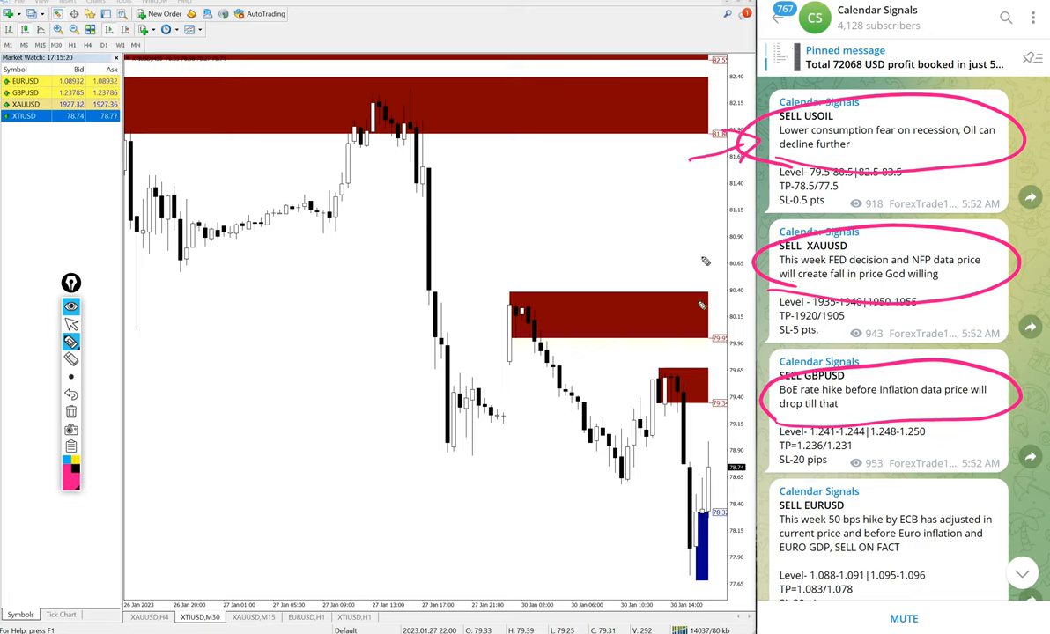
{"action": "mouse_move", "coordinate": [765, 335]}
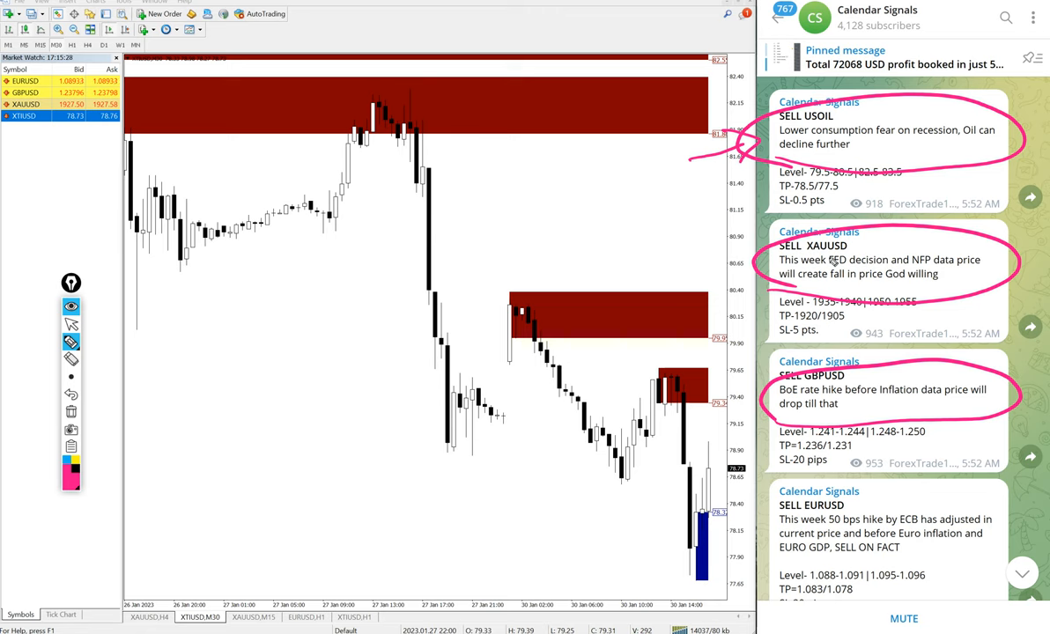
- Scroll the chat down to the SELL EURUSD post and the XAUUSD result
{"action": "scroll", "scroll_direction": "down", "scroll_amount": 3}
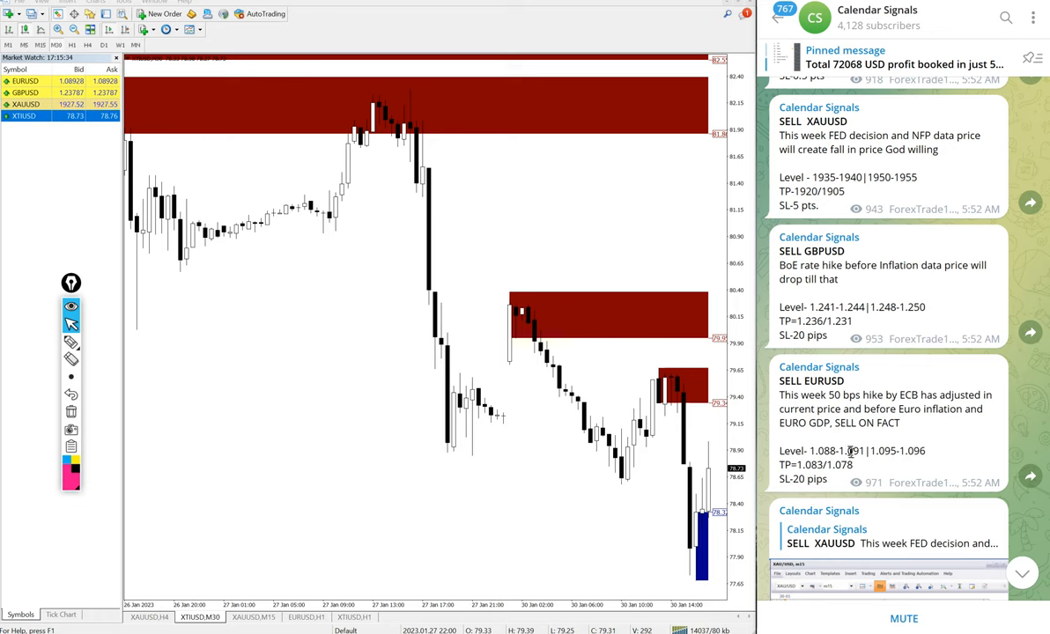
- Scroll to the SELL USOIL 1.3-point gain and sketch marks over the XTIUSD chart's price drop and lows
{"action": "scroll", "scroll_direction": "down", "scroll_amount": 3}
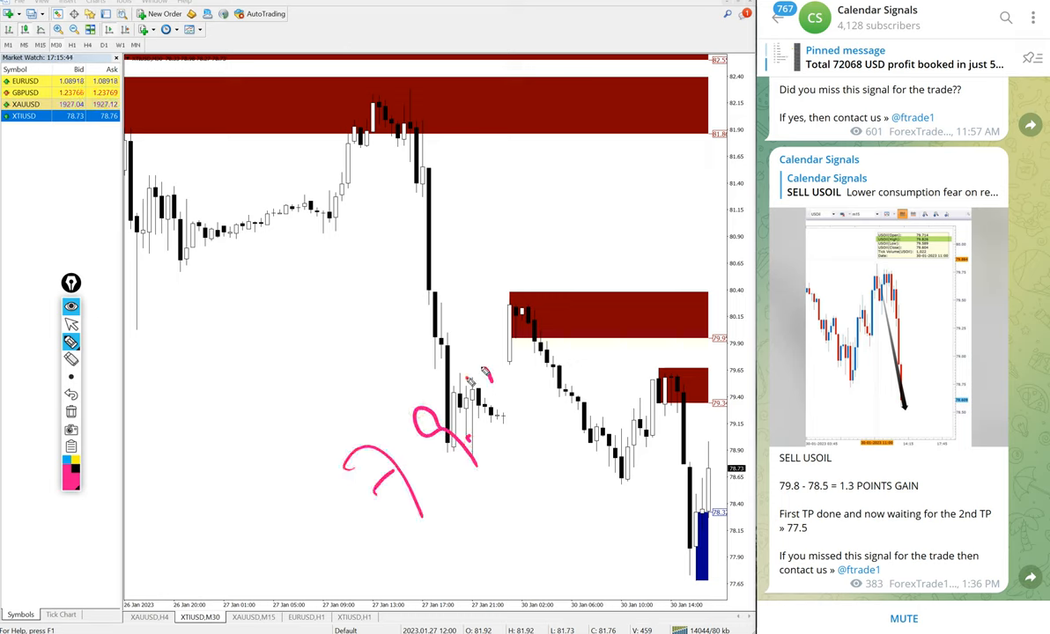
{"action": "left_click_drag", "start_coordinate": [490, 370], "coordinate": [502, 414]}
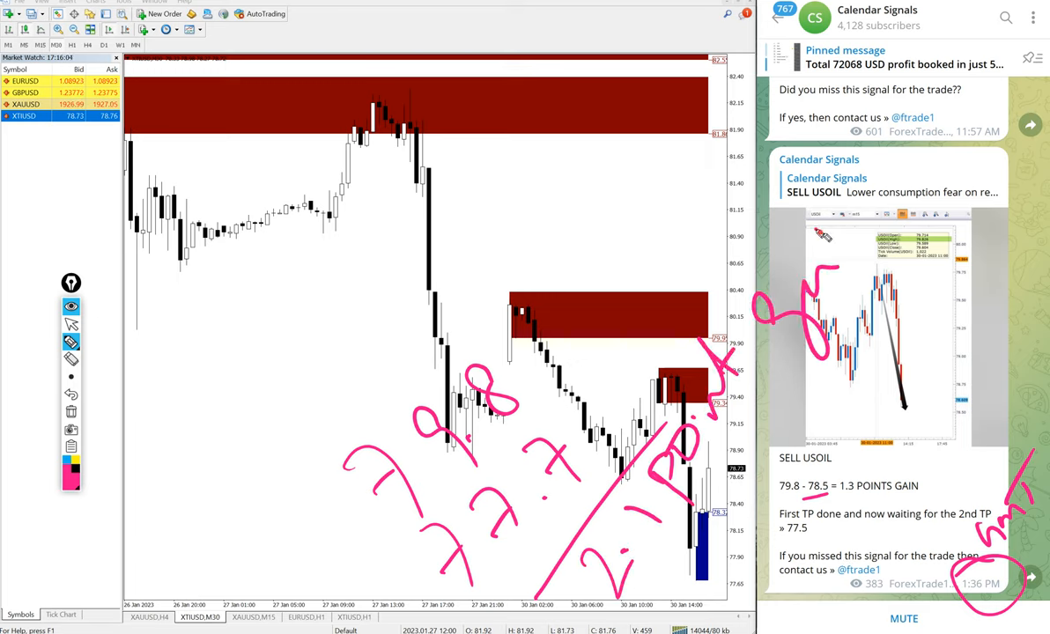
{"action": "left_click_drag", "start_coordinate": [617, 599], "coordinate": [948, 250]}
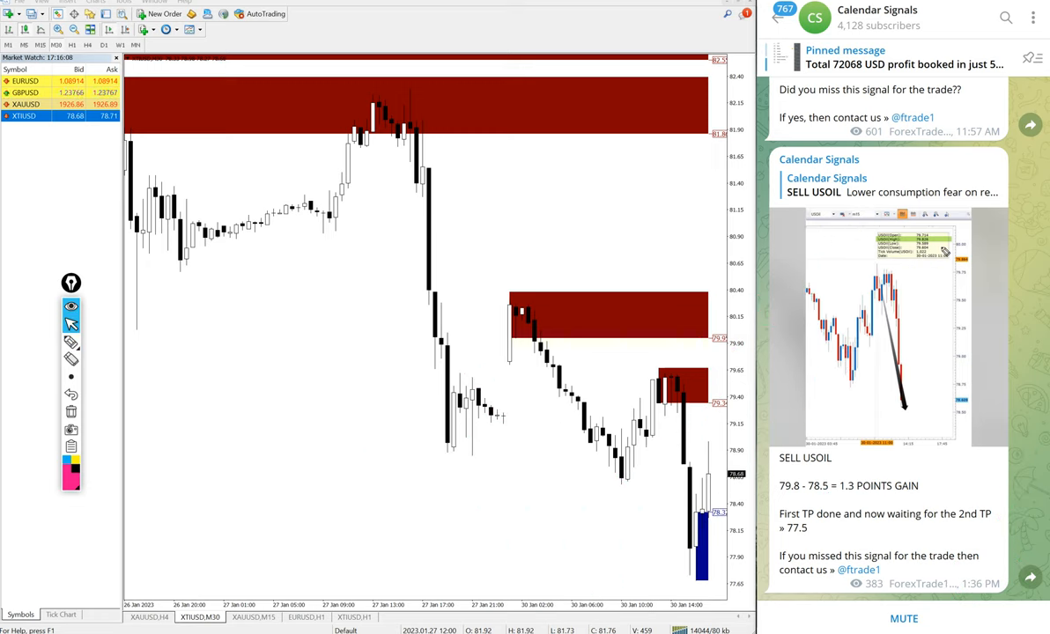
- Scroll to the Performance Summary and circle the oil chart's recent swing highs near the red zone
{"action": "scroll", "scroll_direction": "down", "scroll_amount": 3}
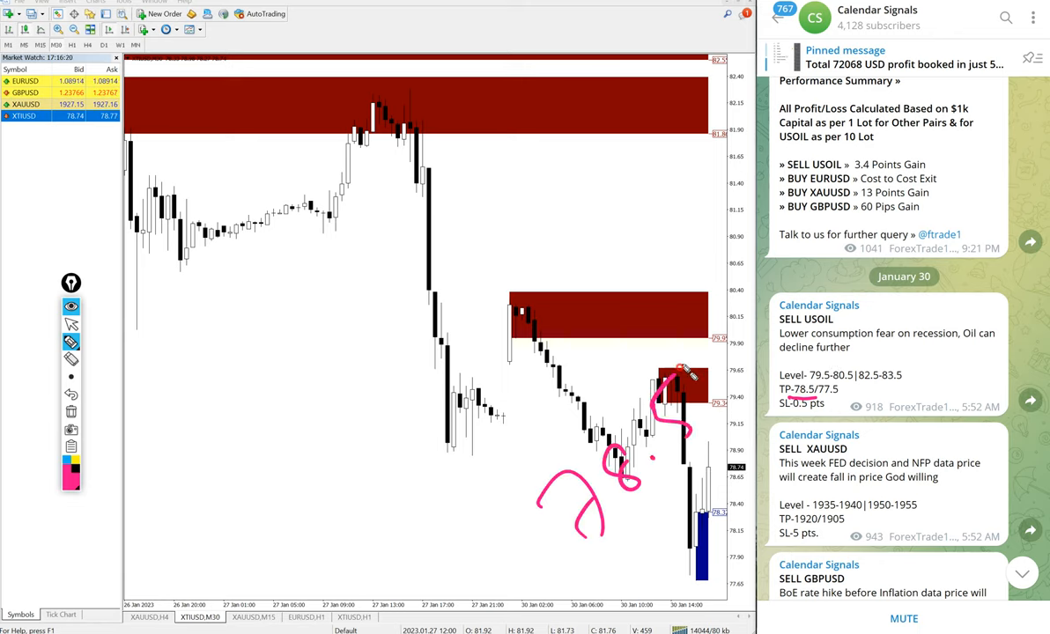
{"action": "left_click_drag", "start_coordinate": [678, 388], "coordinate": [819, 208]}
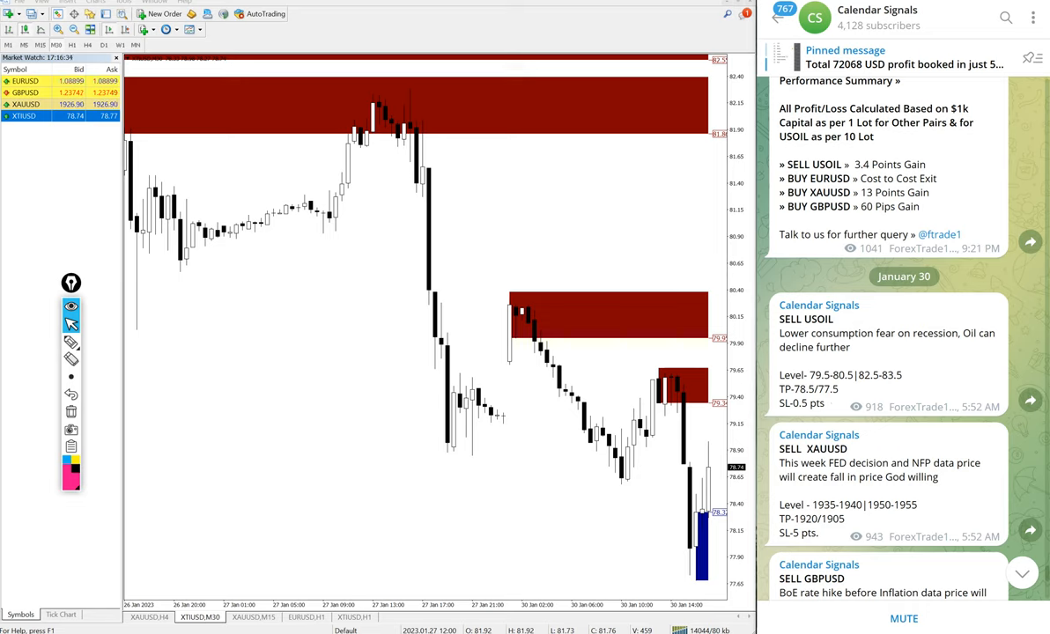
- Scroll Telegram to the SELL GBPUSD 40-pip gain post beside the EURUSD M30 chart
{"action": "scroll", "scroll_direction": "down", "scroll_amount": 3}
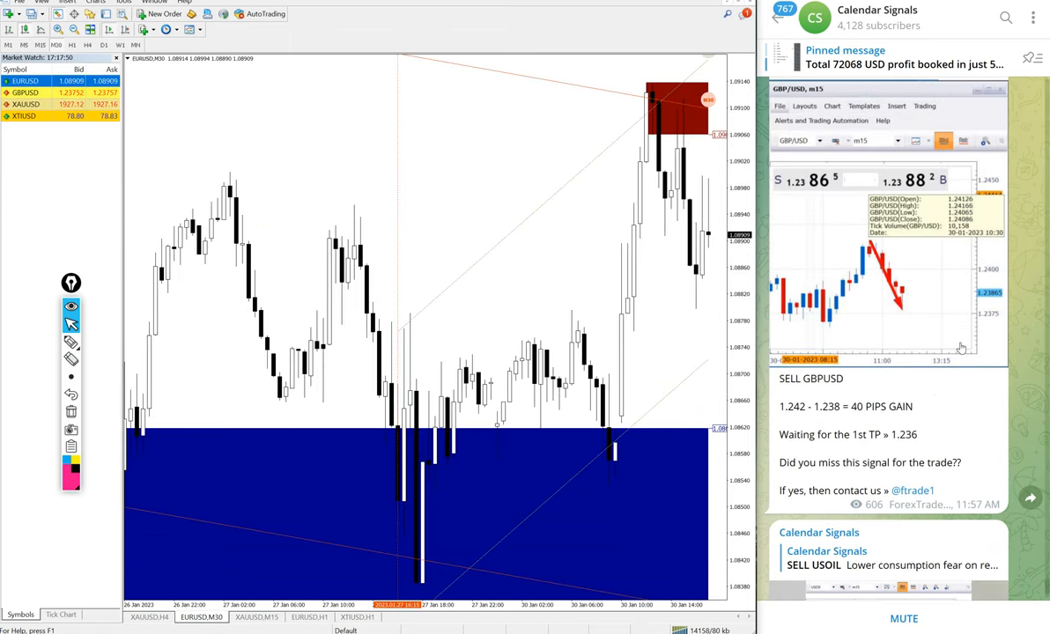
{"action": "scroll", "scroll_direction": "down", "scroll_amount": 3}
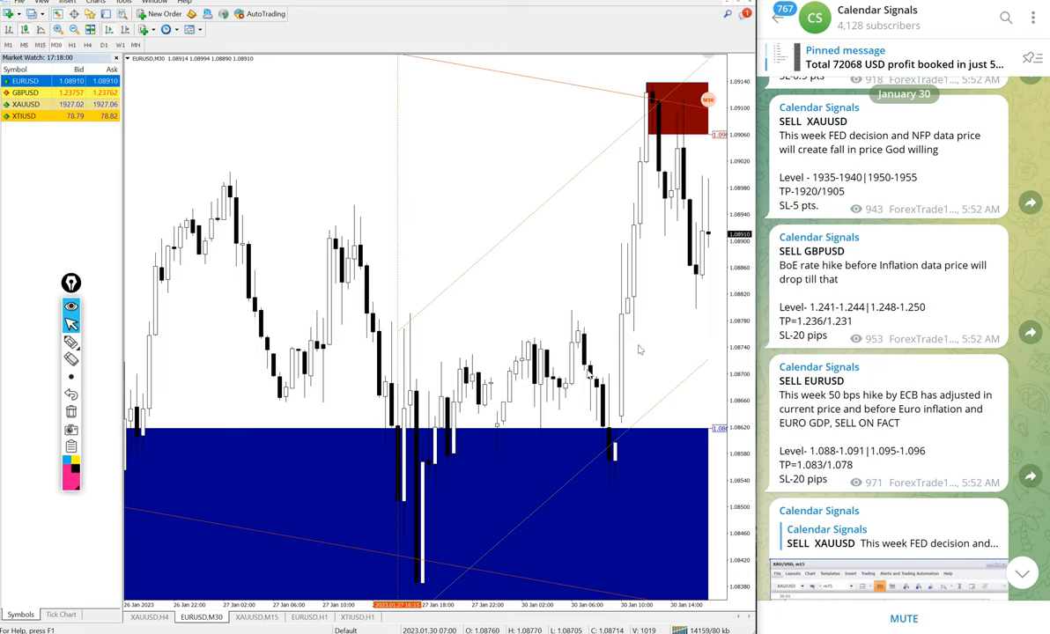
{"action": "scroll", "scroll_direction": "down", "scroll_amount": 3}
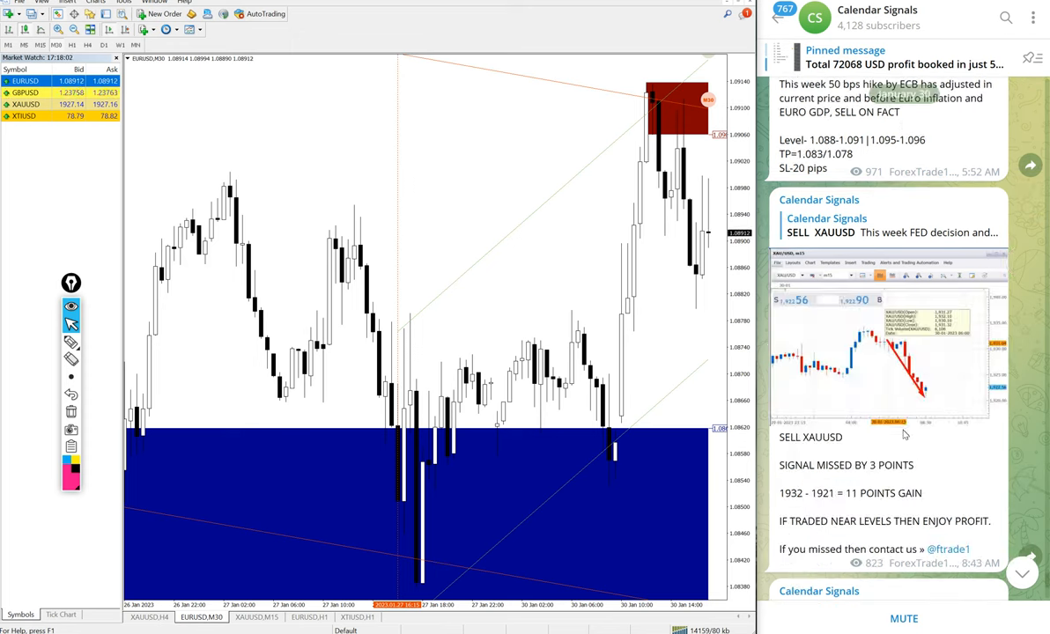
{"action": "scroll", "scroll_direction": "down", "scroll_amount": 3}
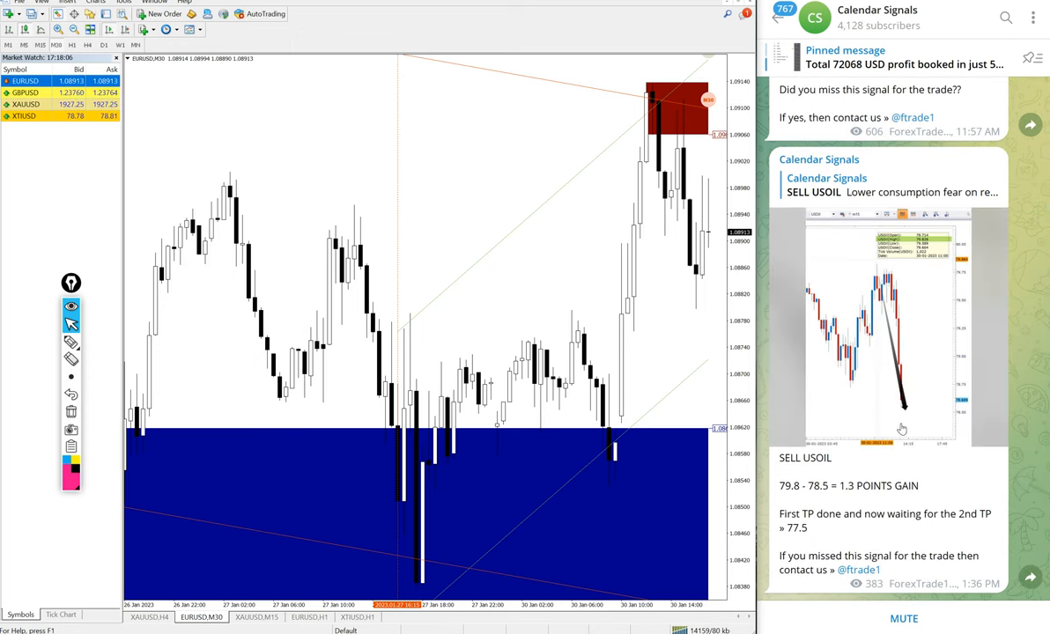
{"action": "scroll", "scroll_direction": "down", "scroll_amount": 3}
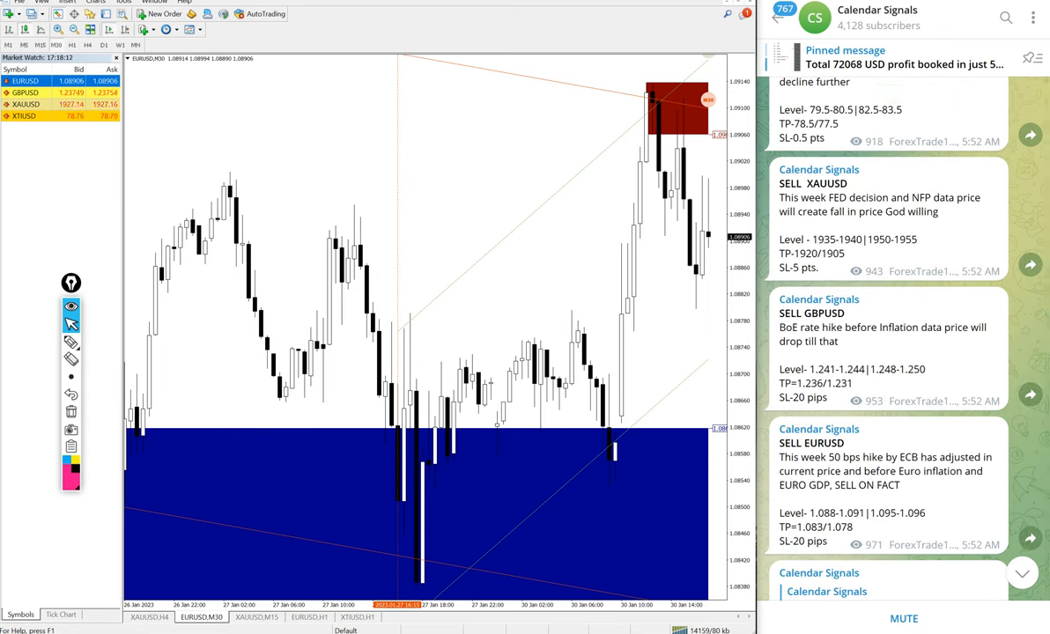
{"action": "scroll", "scroll_direction": "down", "scroll_amount": 3}
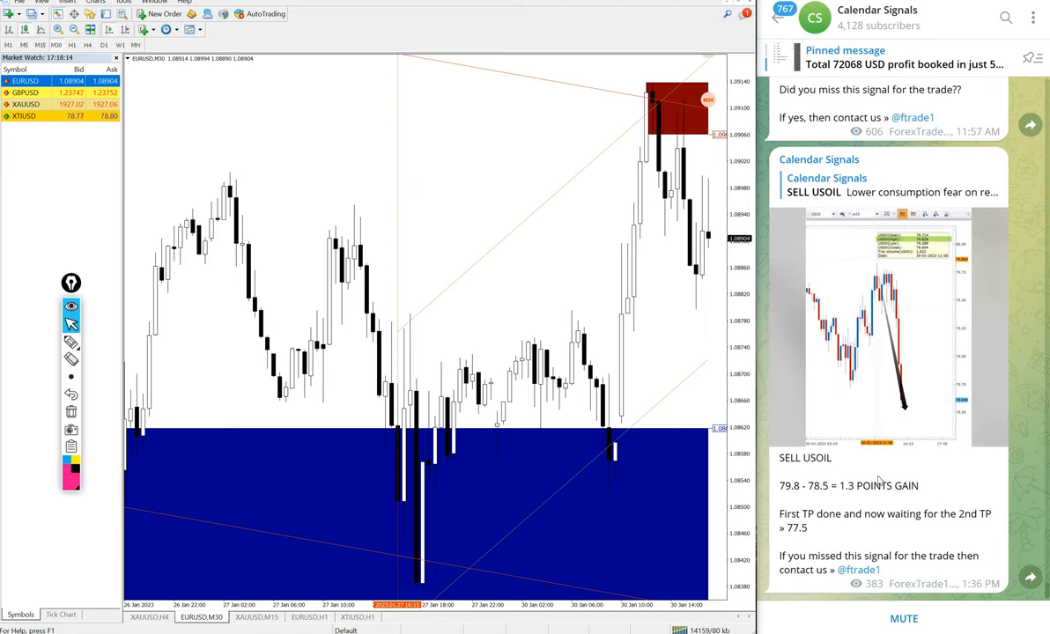
{"action": "scroll", "scroll_direction": "down", "scroll_amount": 3}
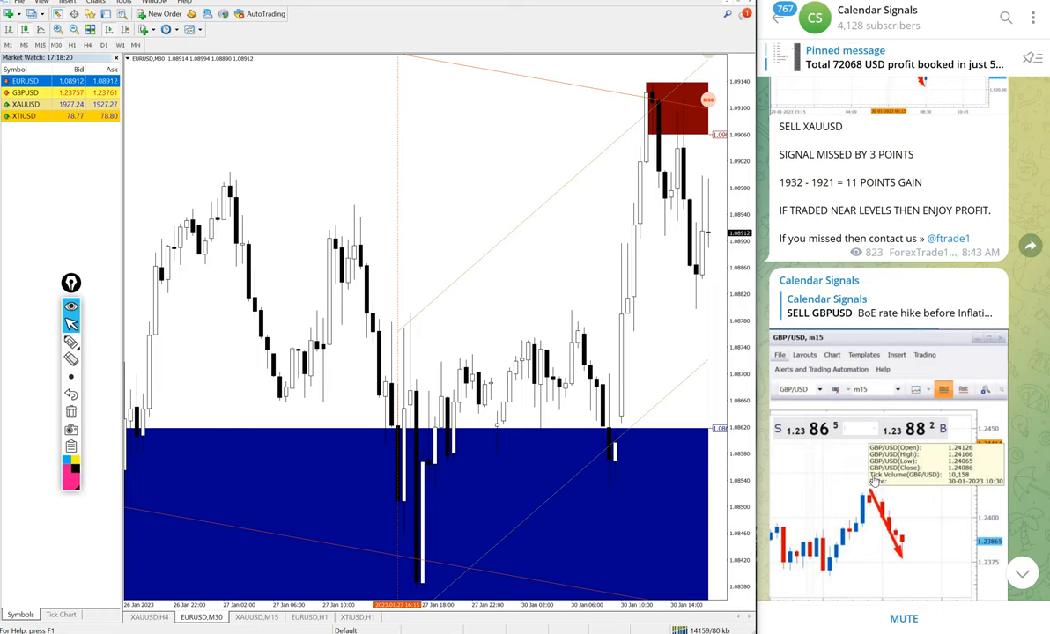
{"action": "scroll", "scroll_direction": "down", "scroll_amount": 3}
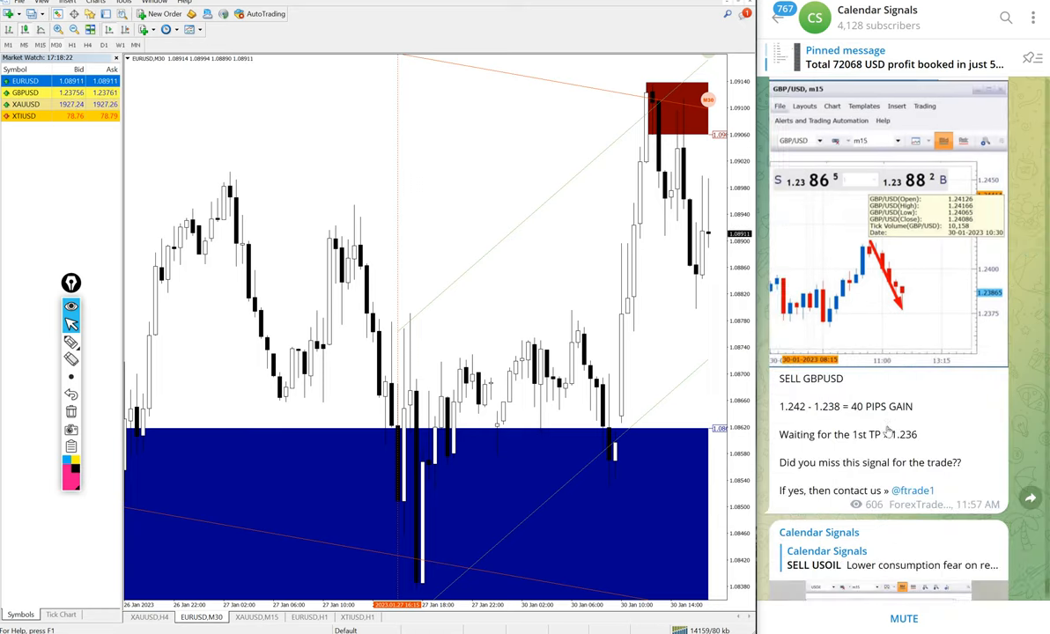
{"action": "scroll", "scroll_direction": "down", "scroll_amount": 3}
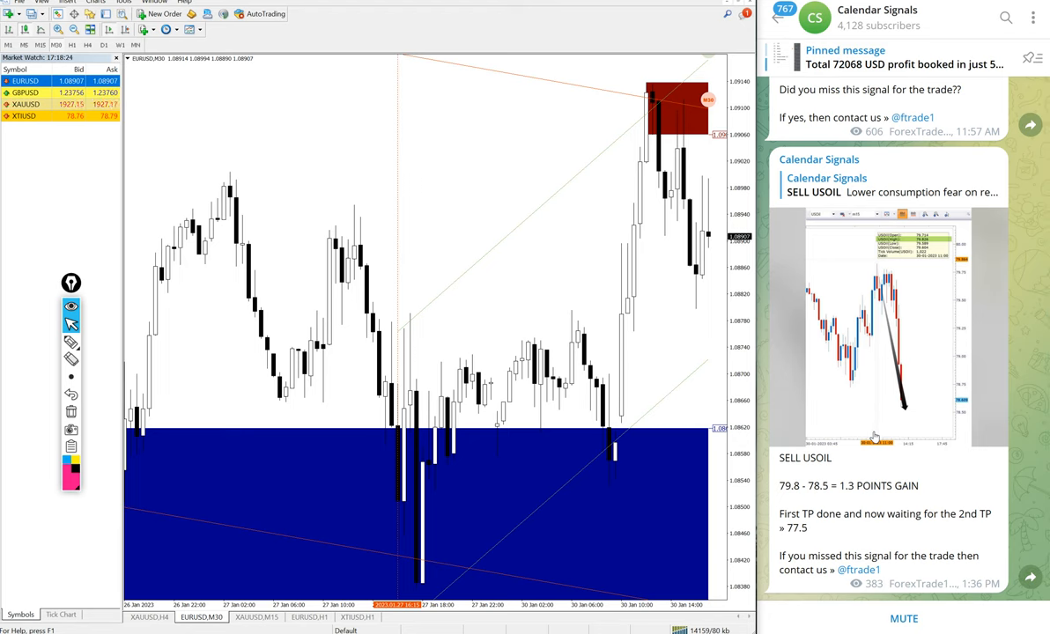
{"action": "scroll", "scroll_direction": "down", "scroll_amount": 3}
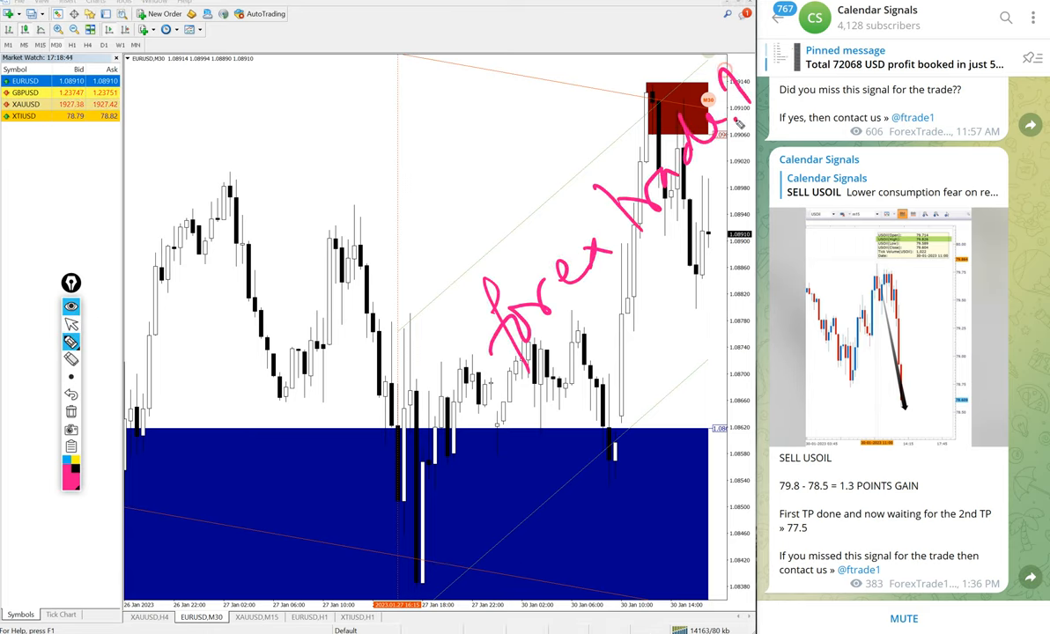
- Write a handwritten channel handle across the EURUSD chart's rally toward the red zone
{"action": "left_click_drag", "start_coordinate": [529, 414], "coordinate": [916, 35]}
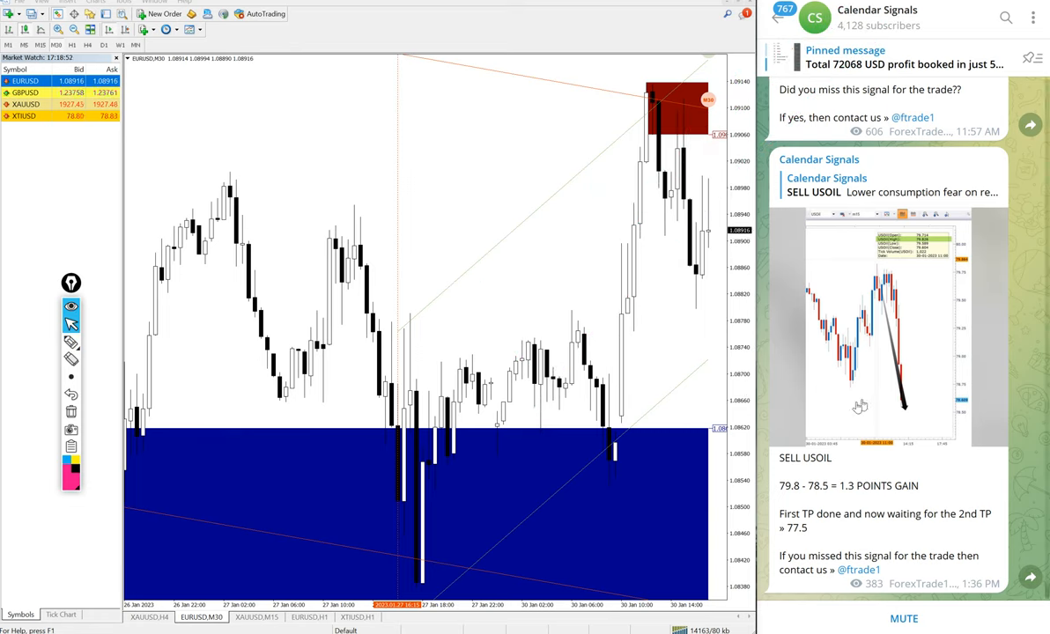
{"action": "mouse_move", "coordinate": [832, 261]}
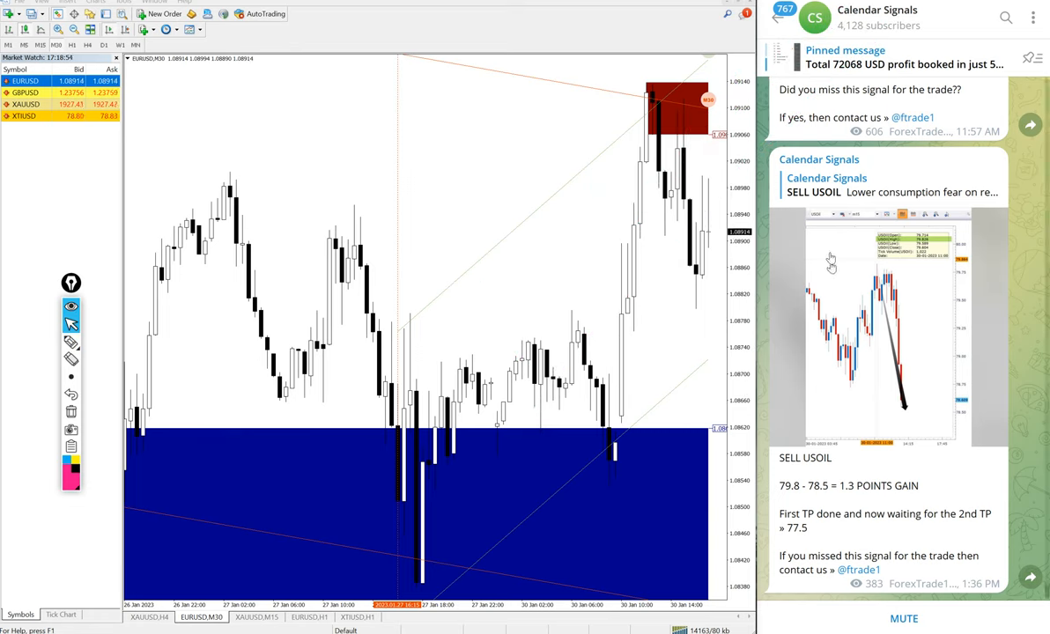